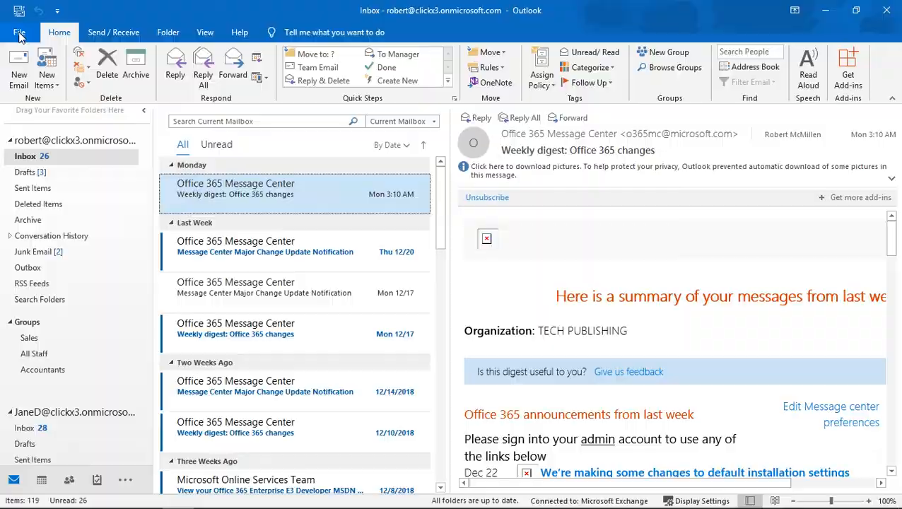
Step: Reach the robert Exchange account's change settings via File > Account Settings
{"action": "left_click", "coordinate": [19, 31]}
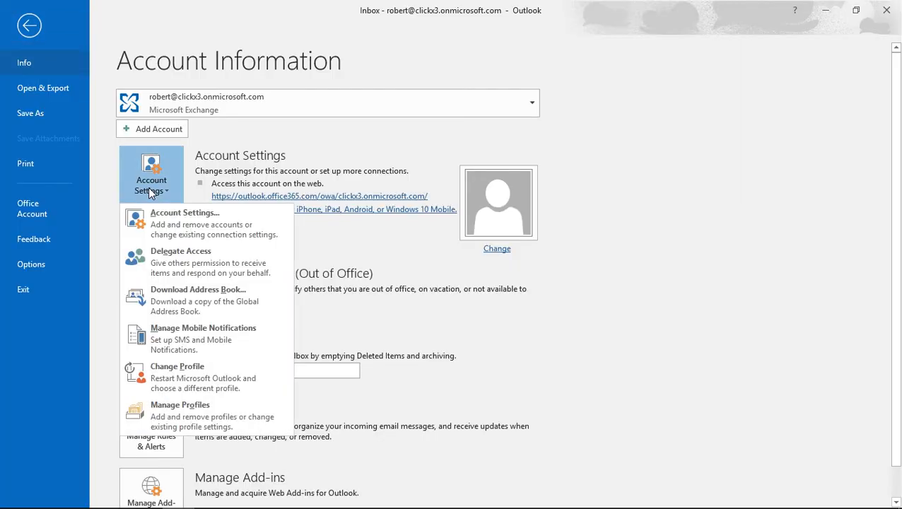
{"action": "mouse_move", "coordinate": [184, 224]}
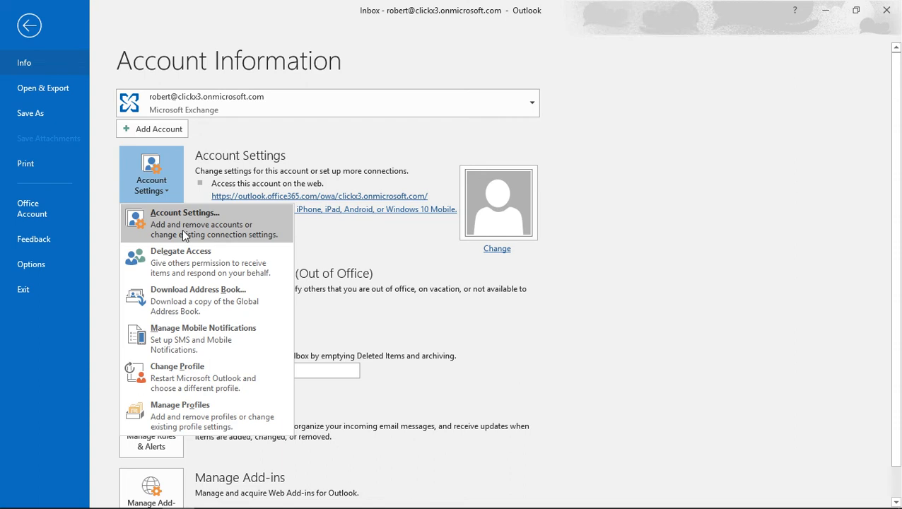
{"action": "left_click", "coordinate": [184, 212]}
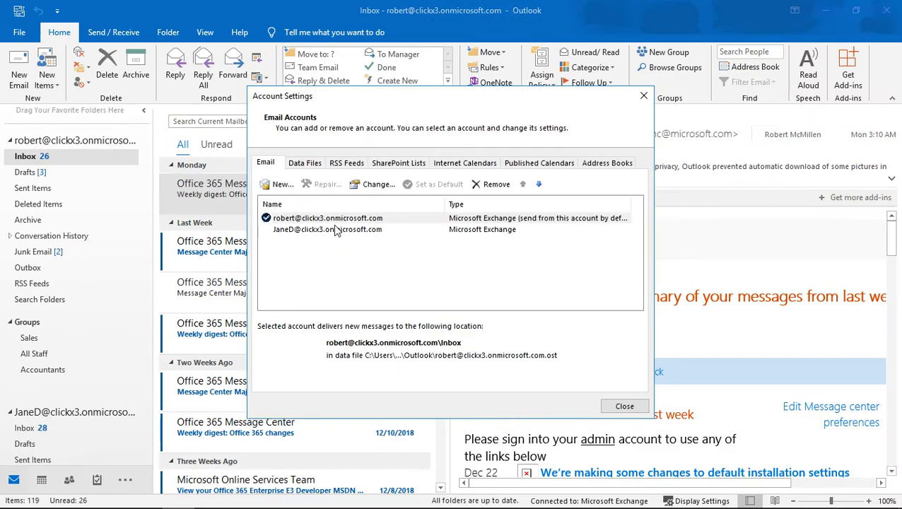
{"action": "left_click", "coordinate": [328, 218]}
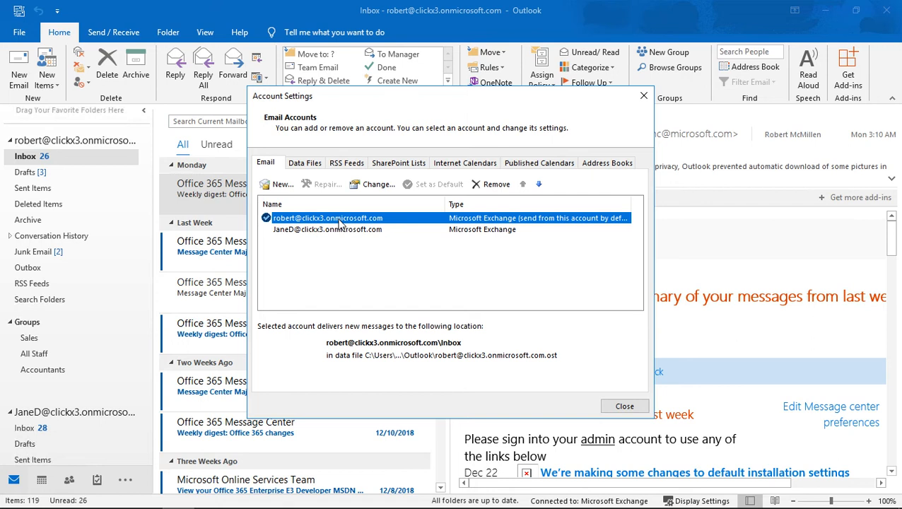
{"action": "left_click", "coordinate": [379, 184]}
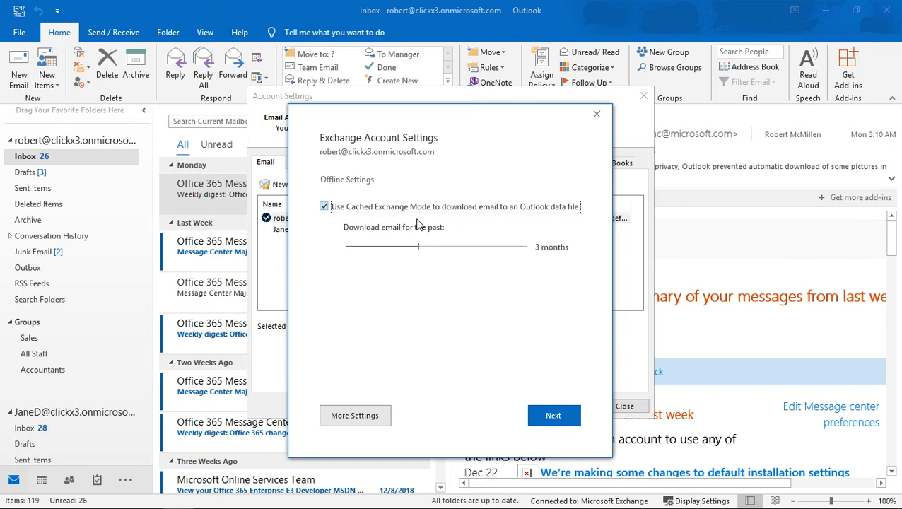
{"action": "mouse_move", "coordinate": [554, 269]}
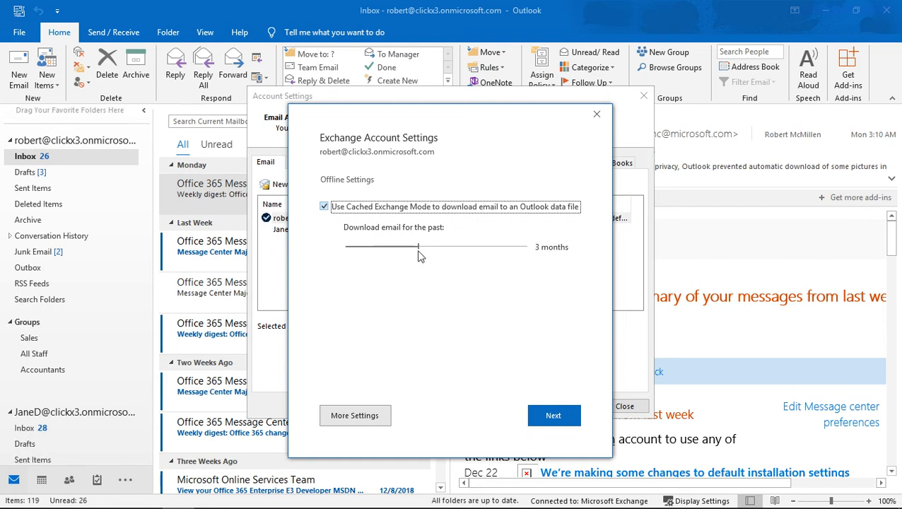
Step: Move the 'Download email for the past' slider from 3 months to All and apply it
{"action": "left_click_drag", "start_coordinate": [417, 246], "coordinate": [435, 246]}
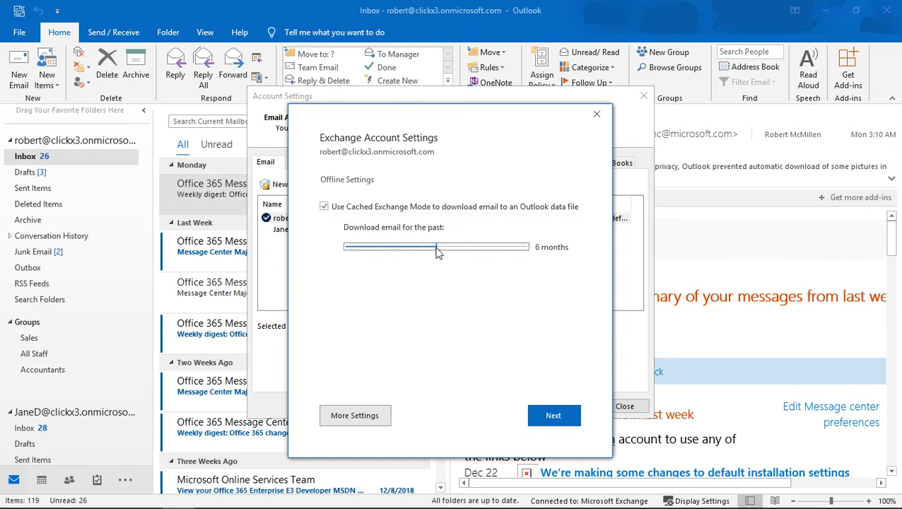
{"action": "left_click_drag", "start_coordinate": [436, 246], "coordinate": [526, 246]}
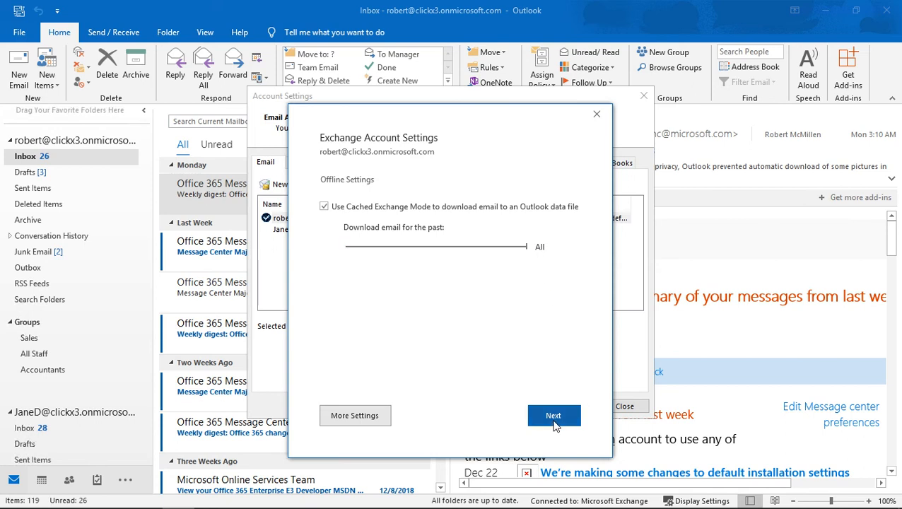
{"action": "left_click", "coordinate": [554, 416]}
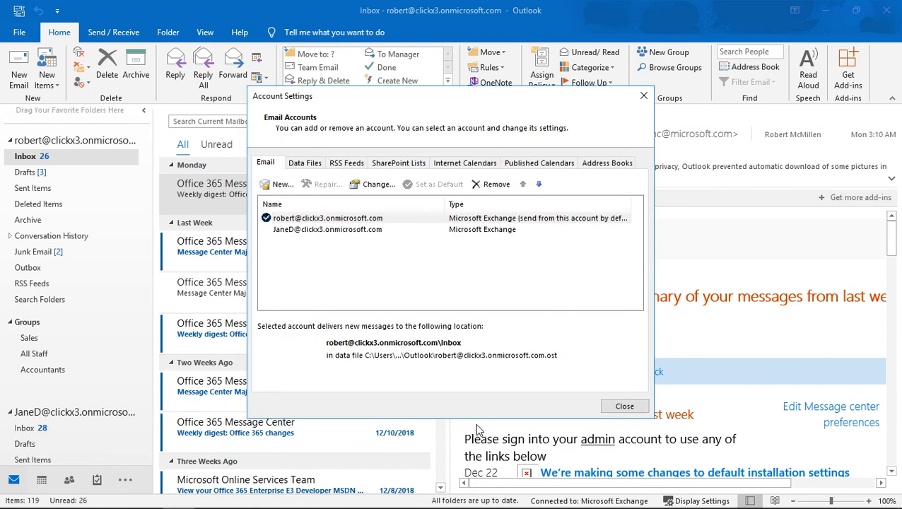
Step: Close Account Settings and scroll the inbox back to late September 2018 messages
{"action": "left_click", "coordinate": [625, 406]}
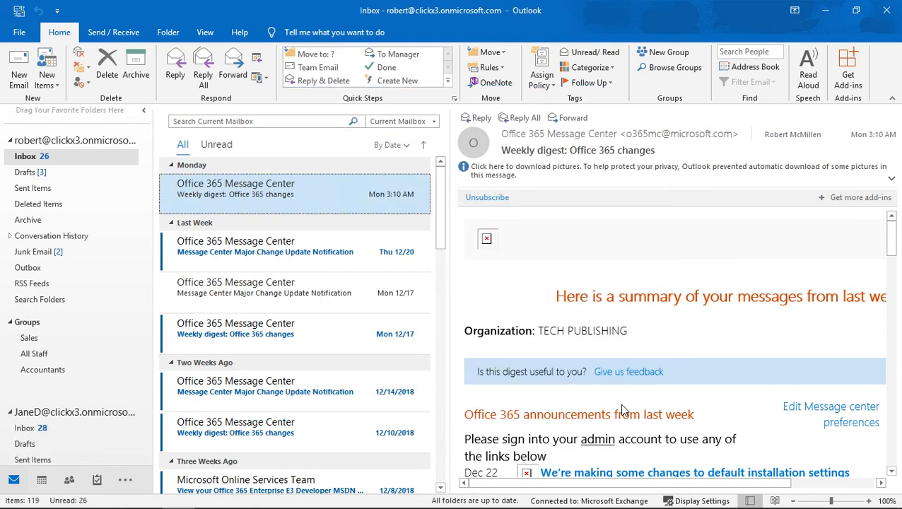
{"action": "mouse_move", "coordinate": [237, 247]}
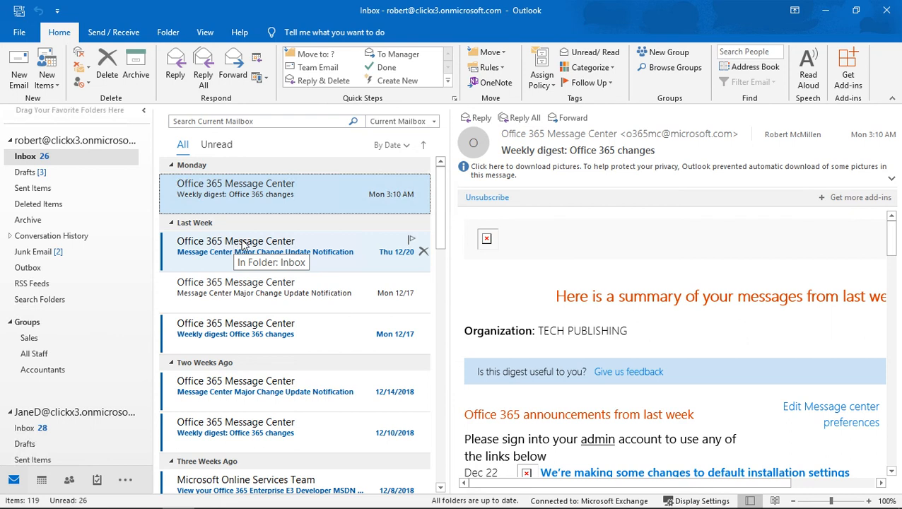
{"action": "mouse_move", "coordinate": [239, 227]}
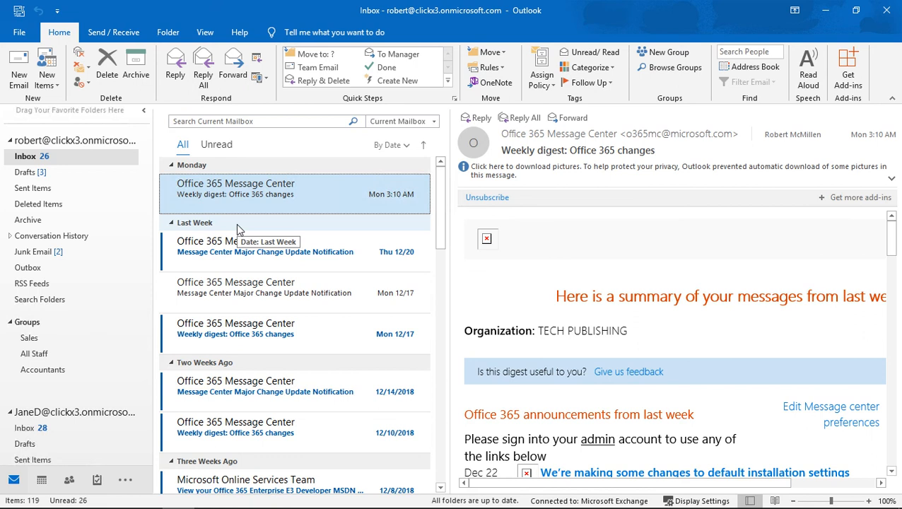
{"action": "scroll", "scroll_direction": "down", "scroll_amount": 3}
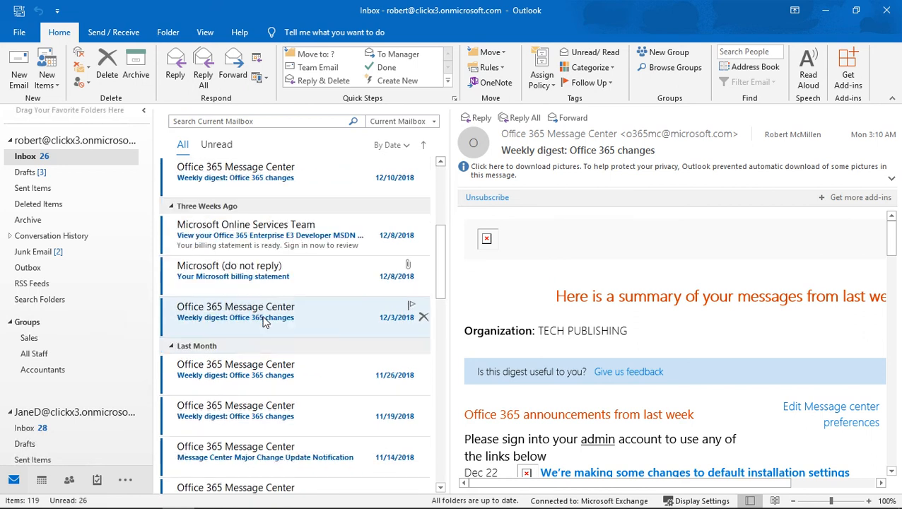
{"action": "scroll", "scroll_direction": "down", "scroll_amount": 3}
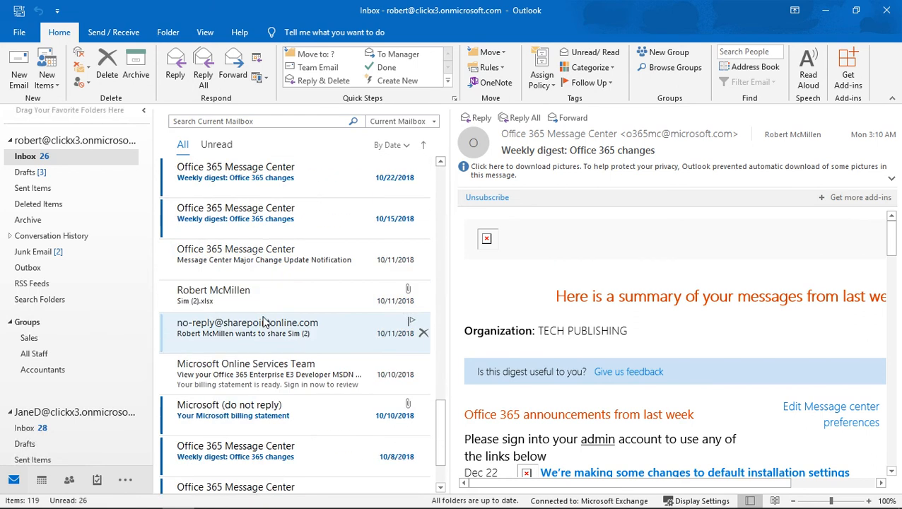
{"action": "scroll", "scroll_direction": "down", "scroll_amount": 3}
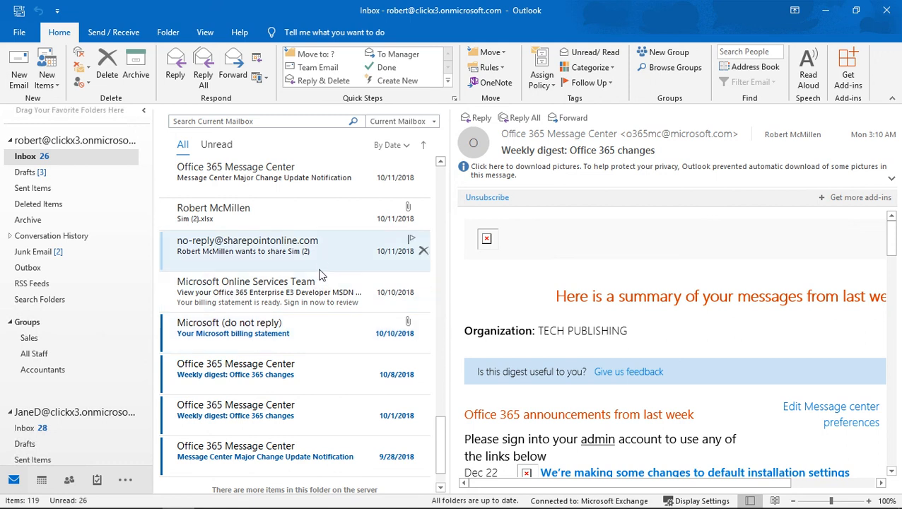
{"action": "mouse_move", "coordinate": [320, 267]}
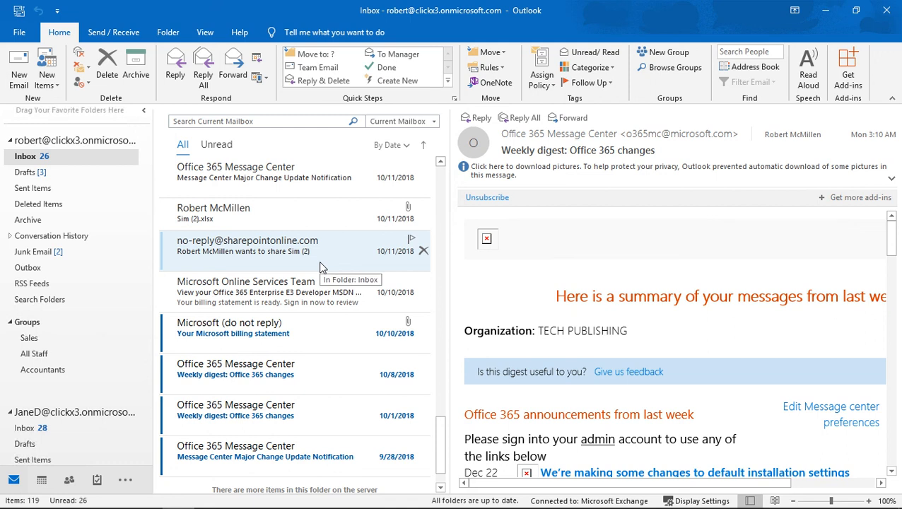